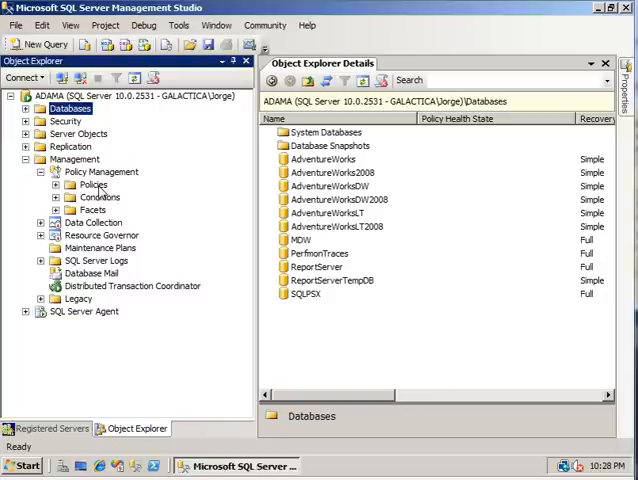
mouse_move(122, 208)
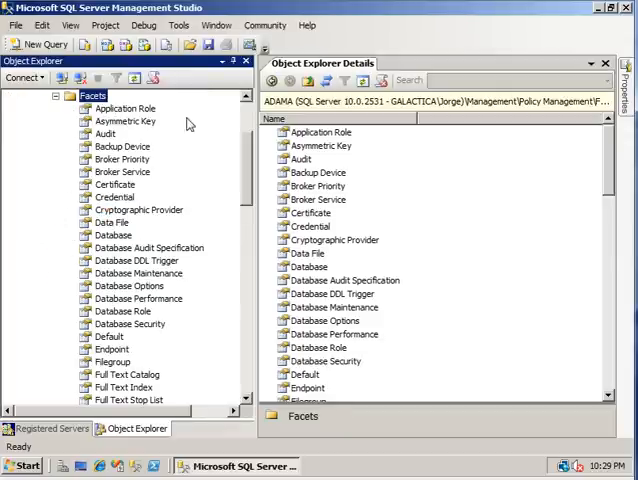
- Browse down the Facets list under Policy Management and select the Server facet
scroll(down, 3)
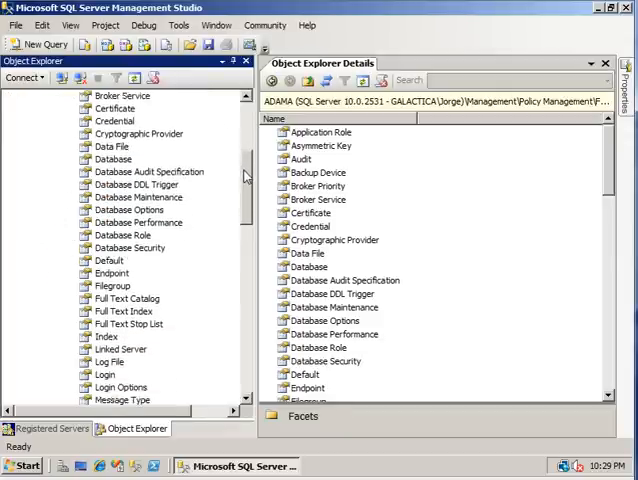
scroll(down, 3)
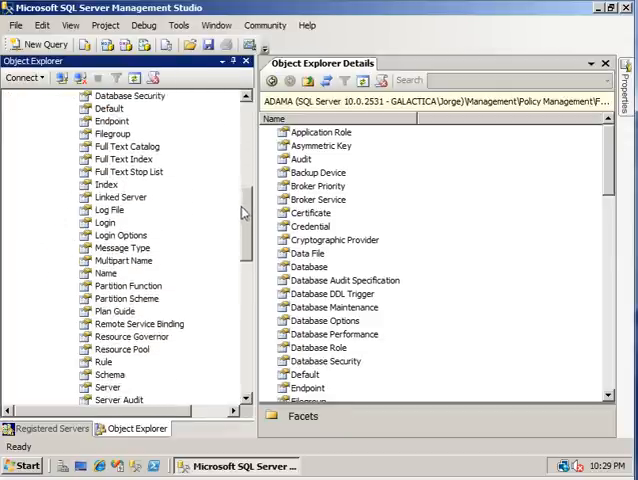
scroll(down, 3)
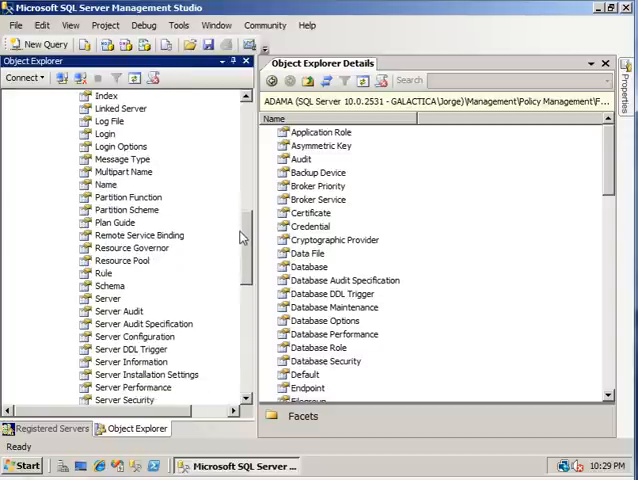
click(106, 284)
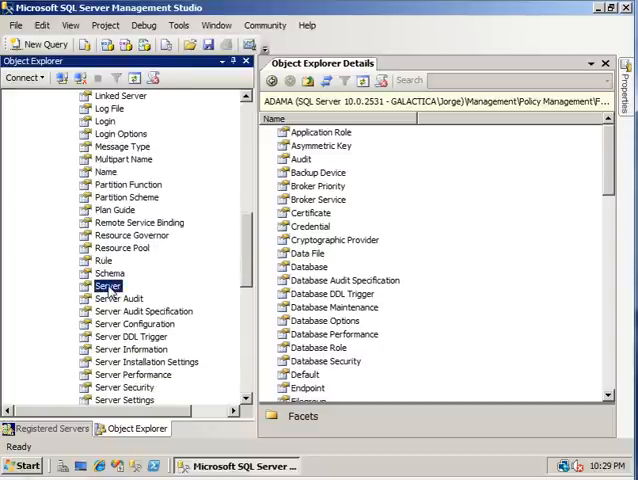
- Bring up the Server facet's context menu to reach its Properties
right_click(108, 284)
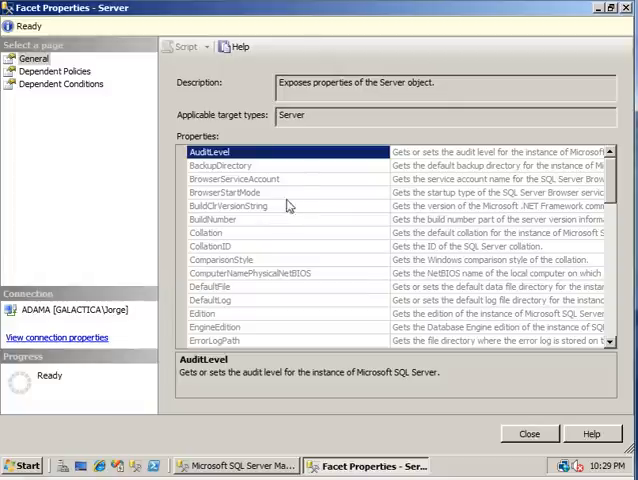
mouse_move(316, 168)
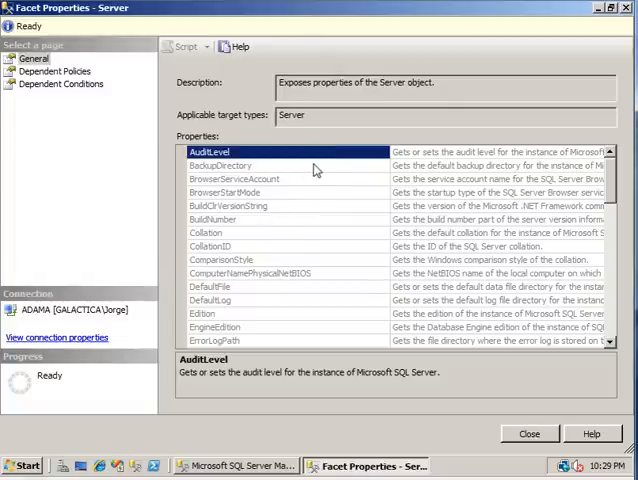
mouse_move(284, 304)
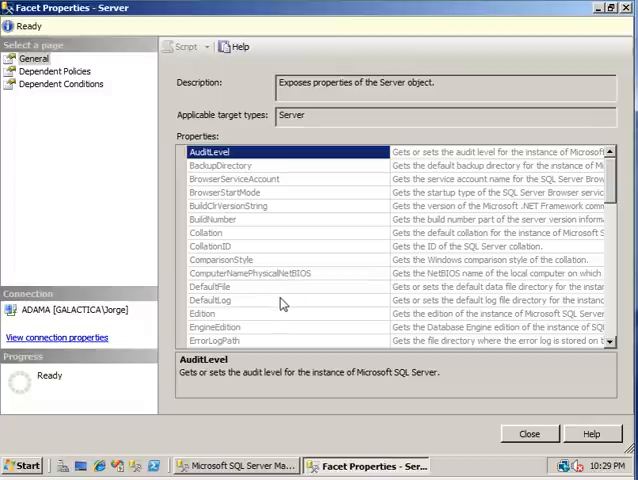
mouse_move(272, 332)
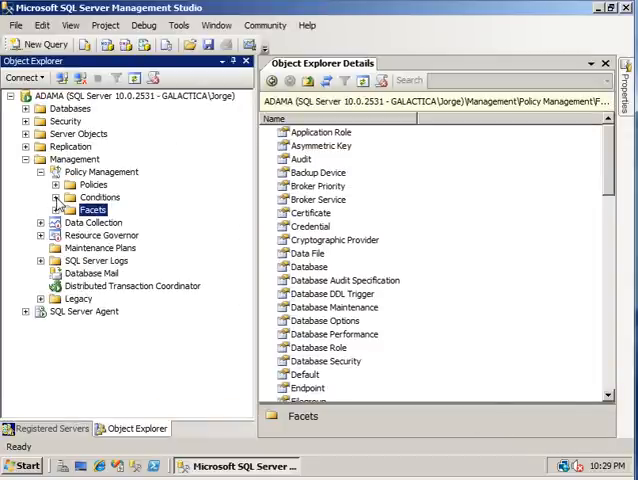
- Expand Conditions and Policies and select the Simple Mode policy
click(56, 196)
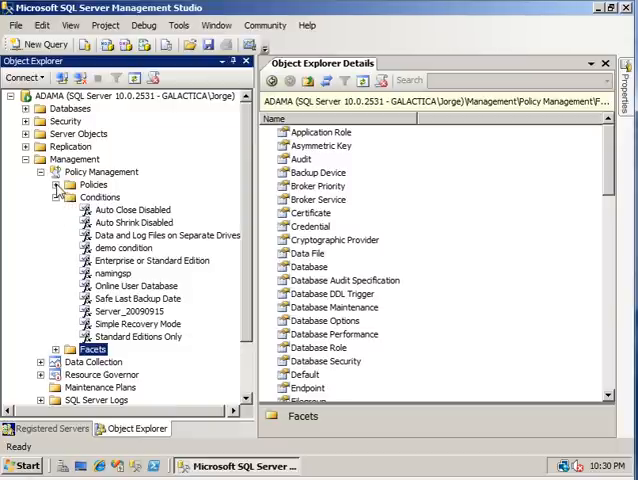
click(56, 184)
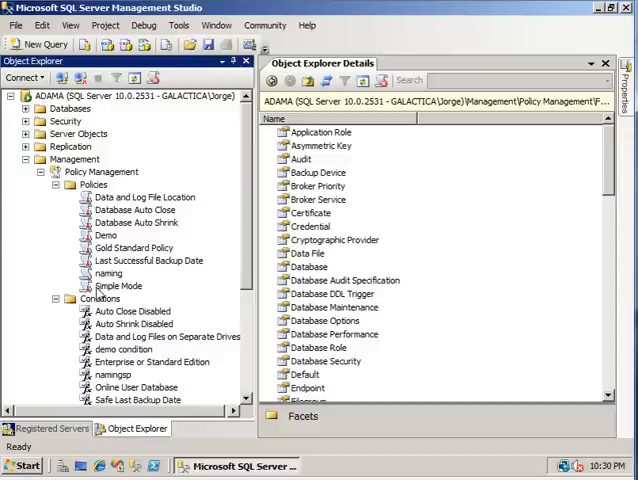
click(92, 184)
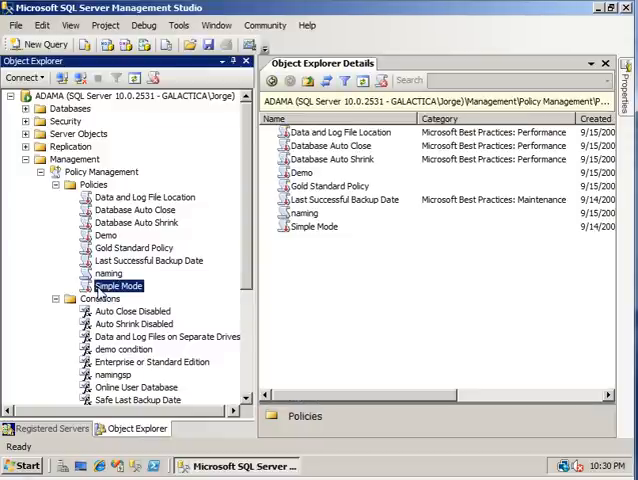
- Bring up the Open Policy dialog for the Simple Mode policy
double_click(118, 284)
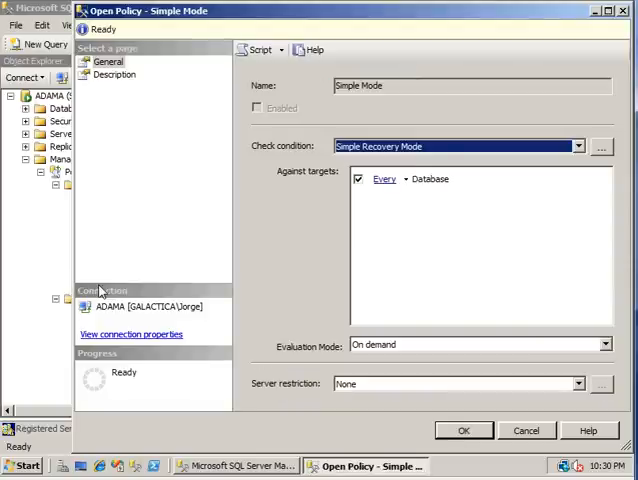
mouse_move(128, 282)
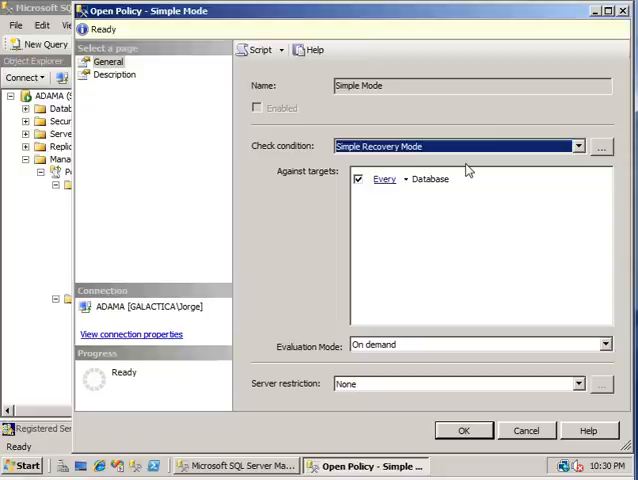
mouse_move(600, 150)
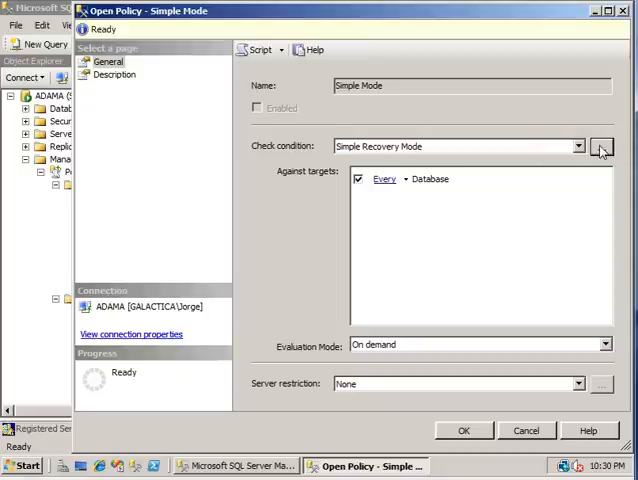
click(600, 146)
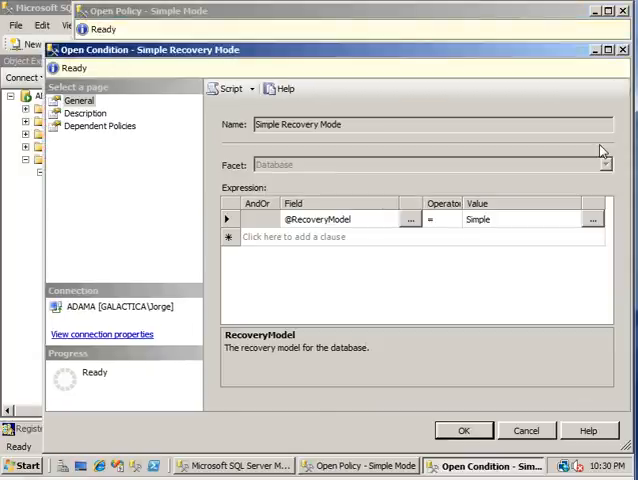
mouse_move(364, 132)
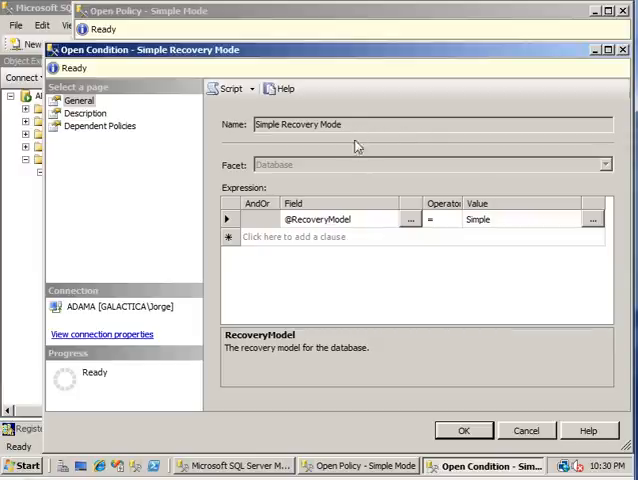
mouse_move(312, 168)
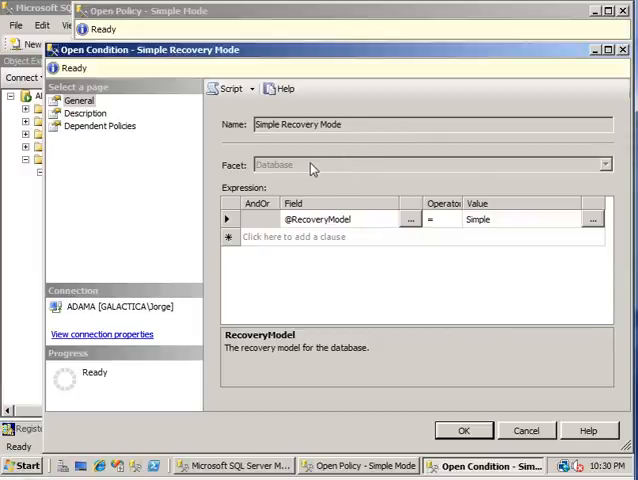
mouse_move(336, 208)
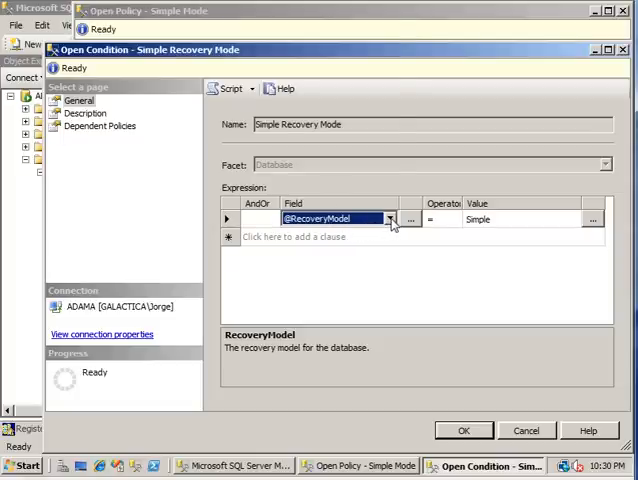
click(388, 218)
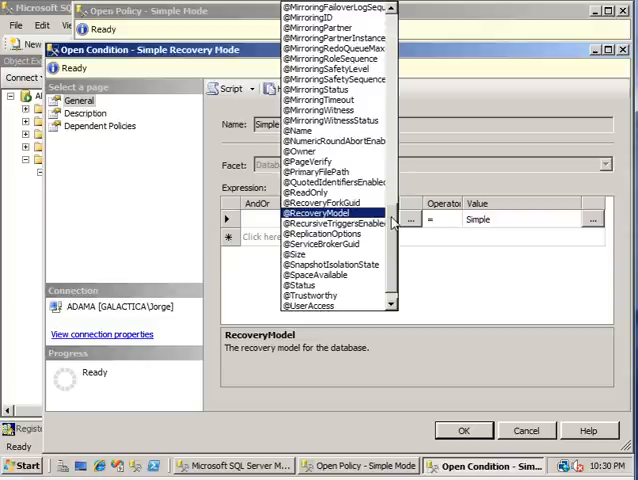
scroll(up, 3)
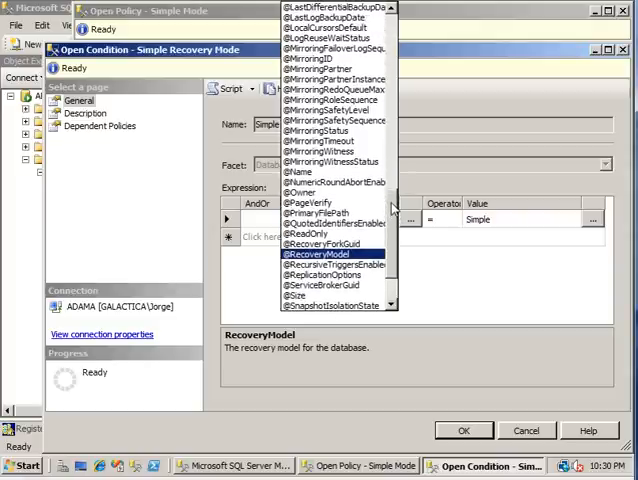
scroll(down, 3)
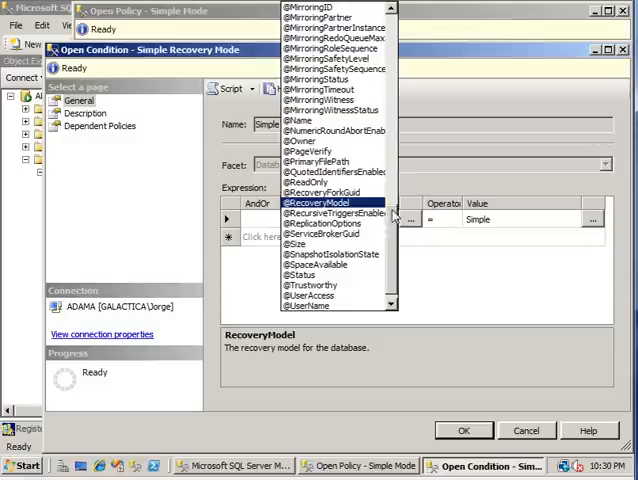
click(320, 202)
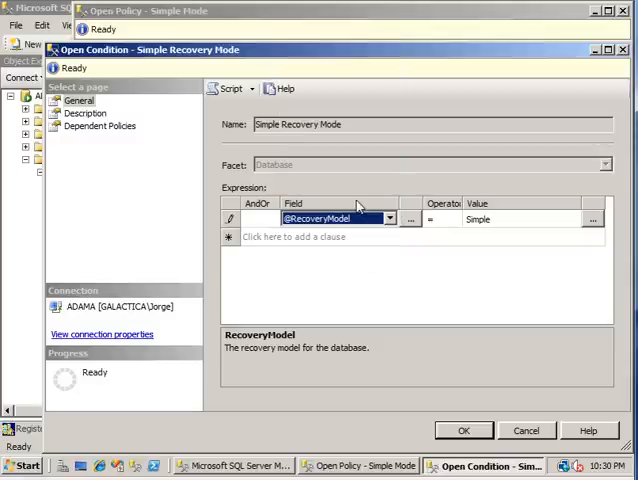
mouse_move(456, 224)
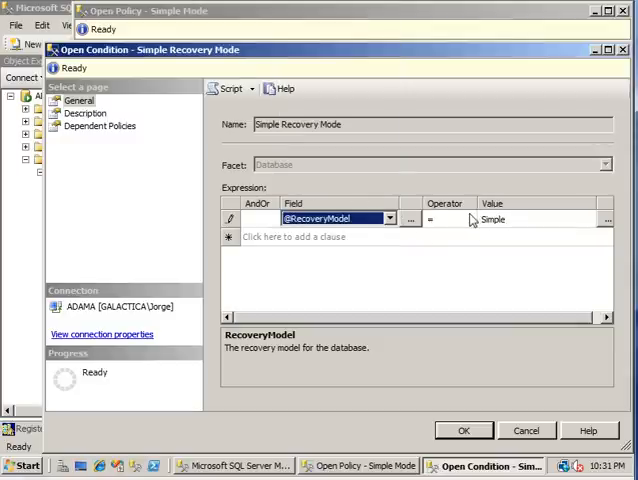
click(468, 220)
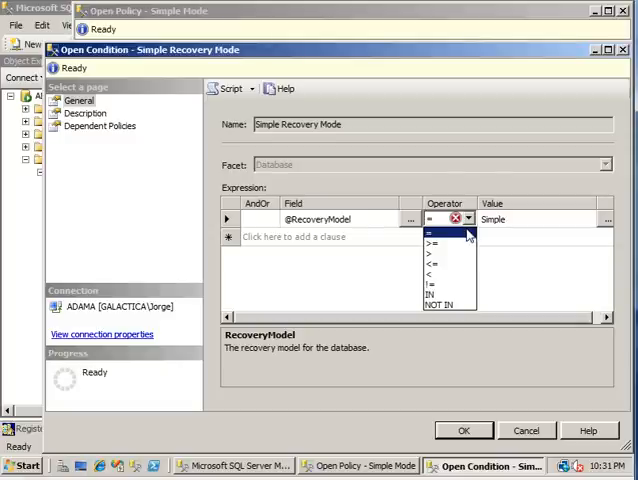
click(440, 232)
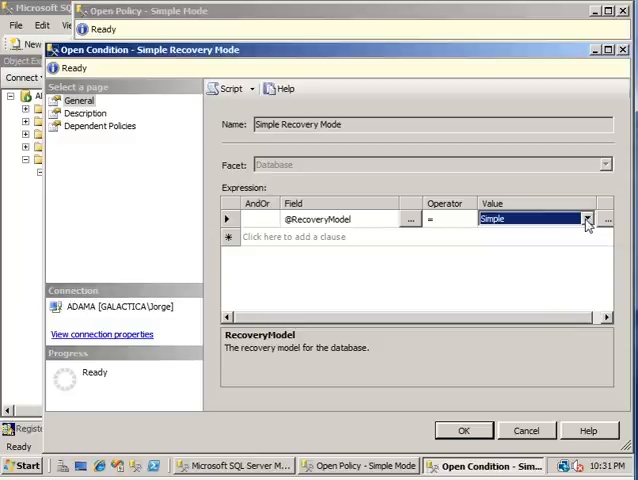
click(586, 218)
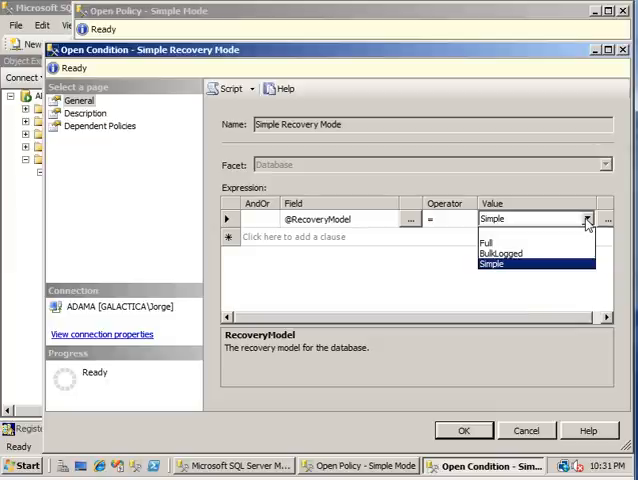
click(494, 264)
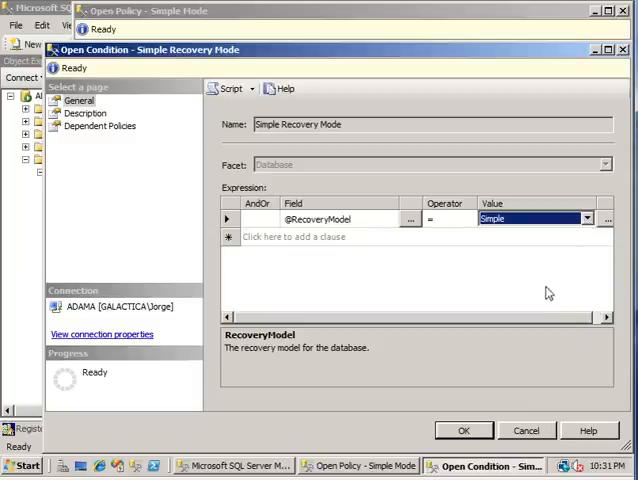
- Accept the condition, leaving evaluation mode On demand and server restriction None
click(464, 430)
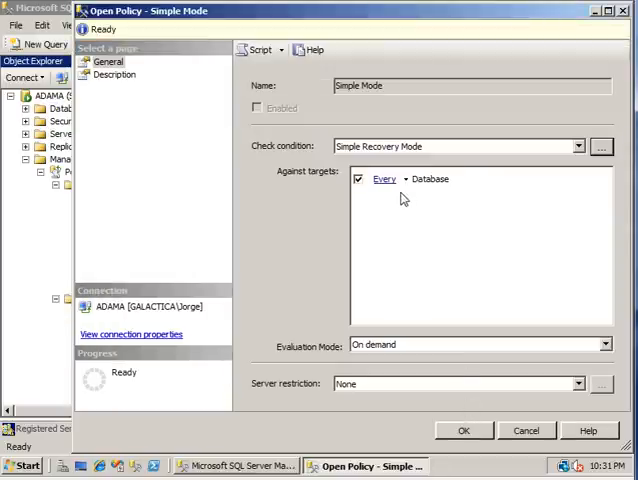
mouse_move(434, 182)
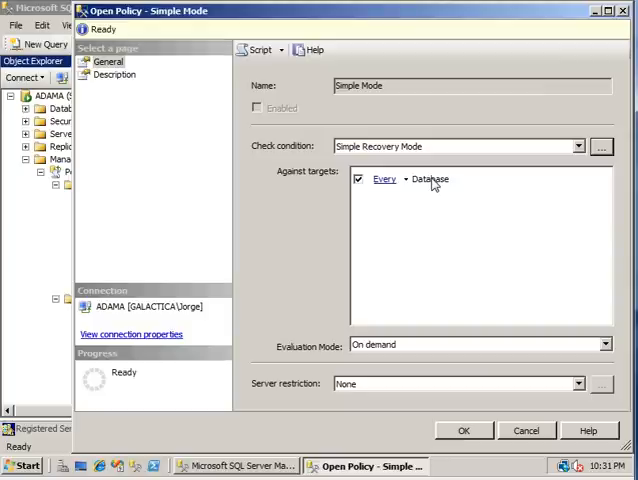
mouse_move(428, 208)
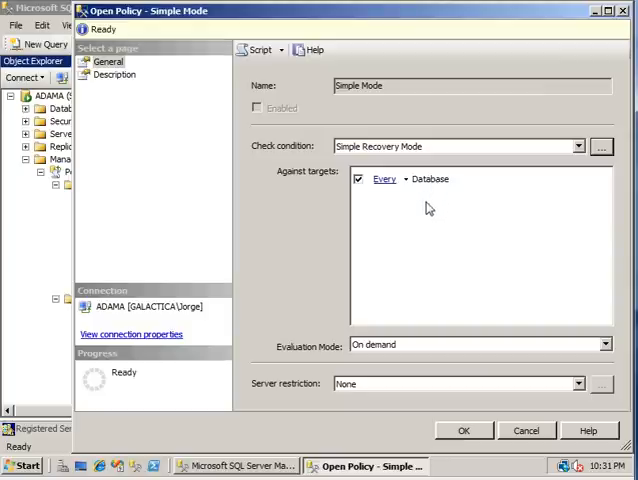
mouse_move(420, 348)
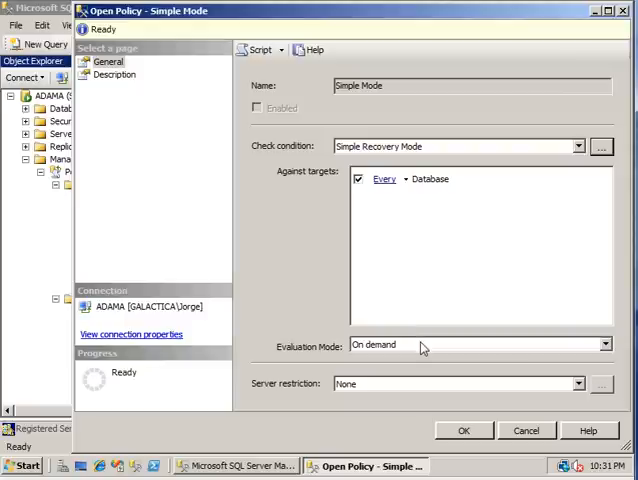
mouse_move(452, 356)
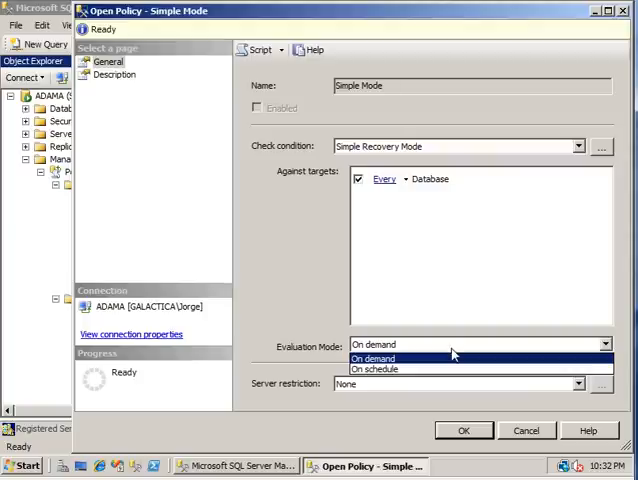
mouse_move(452, 360)
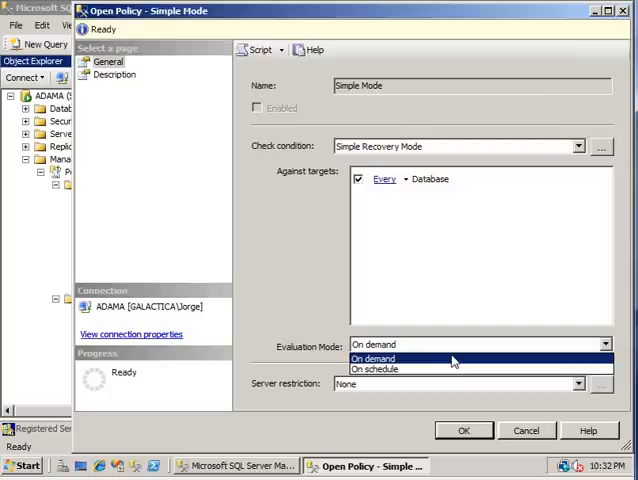
click(376, 358)
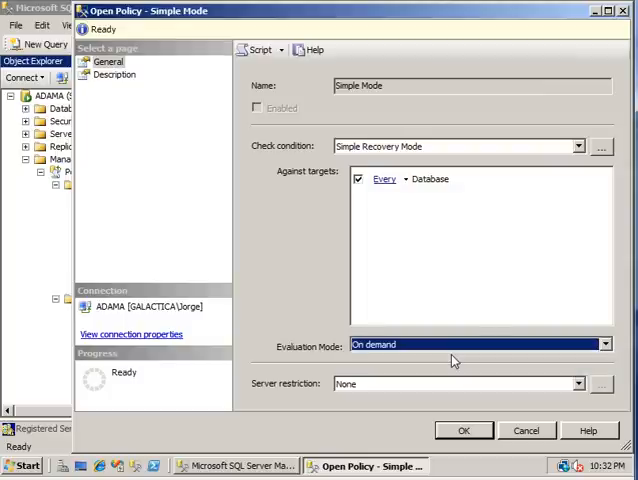
mouse_move(448, 364)
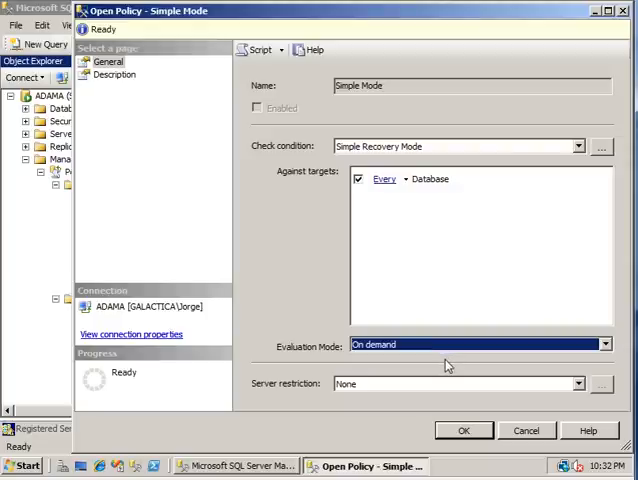
mouse_move(452, 388)
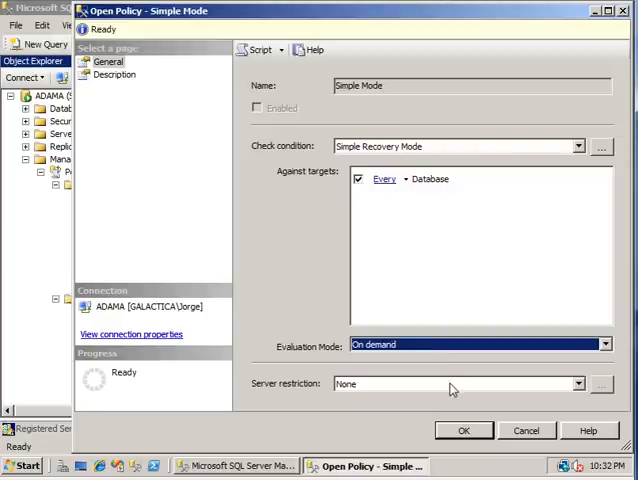
click(578, 384)
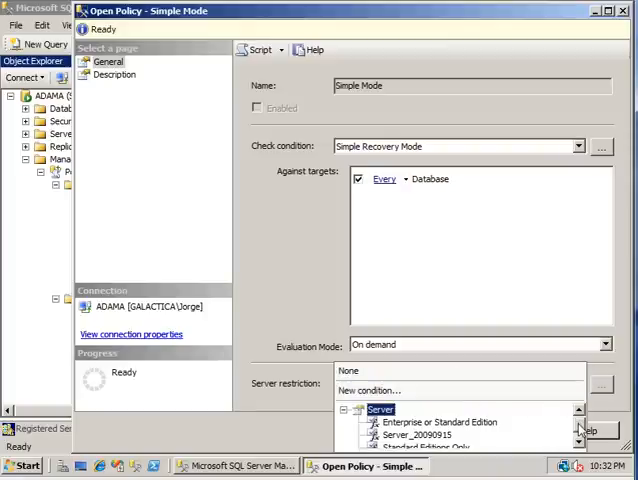
scroll(down, 3)
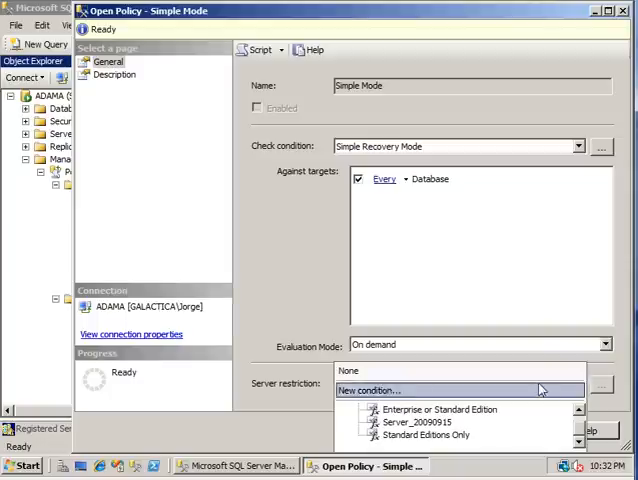
click(348, 370)
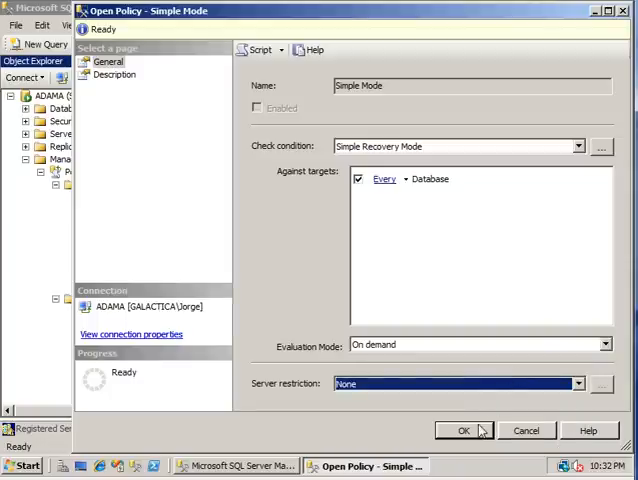
mouse_move(260, 254)
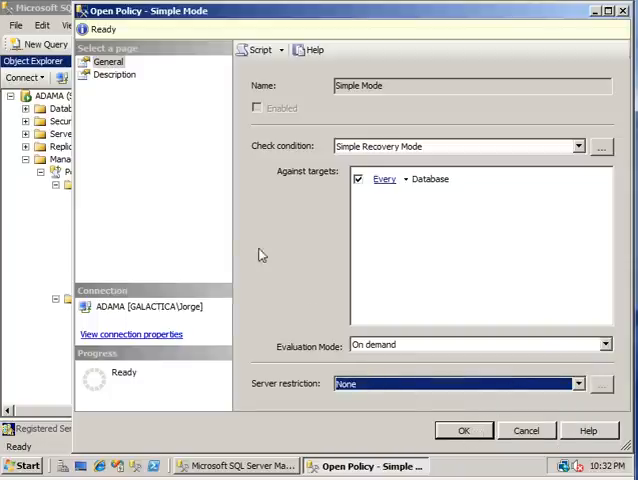
mouse_move(118, 82)
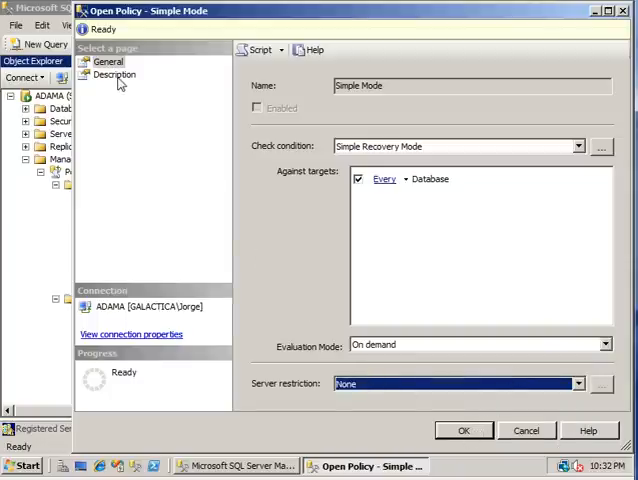
- On the Description page, keep the policy in the <Default> category
click(114, 74)
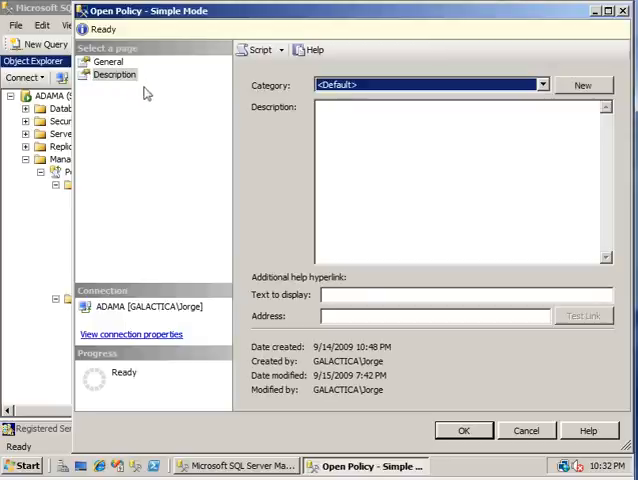
mouse_move(436, 118)
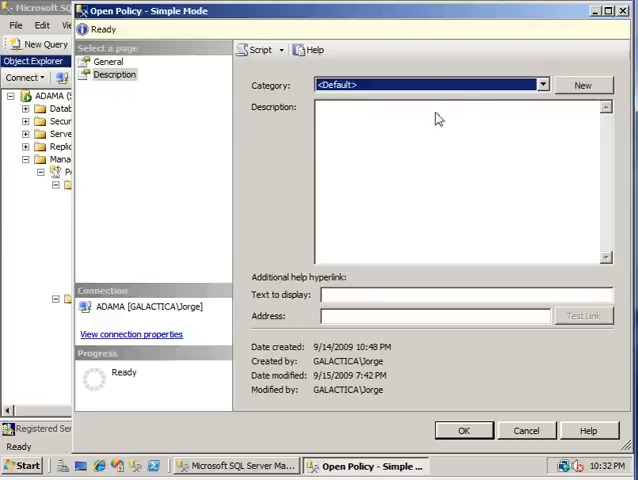
click(542, 84)
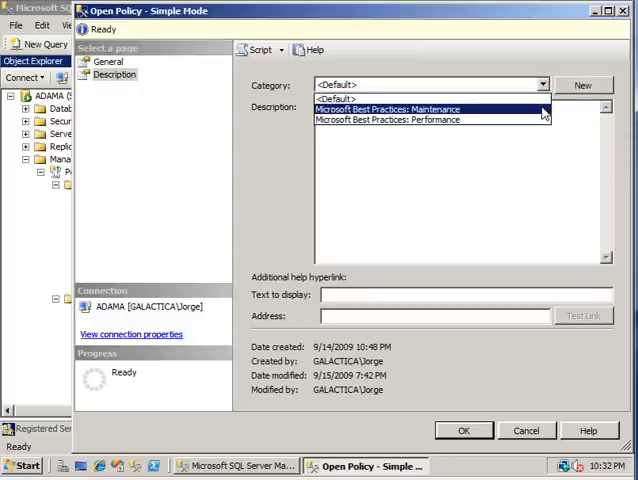
mouse_move(470, 120)
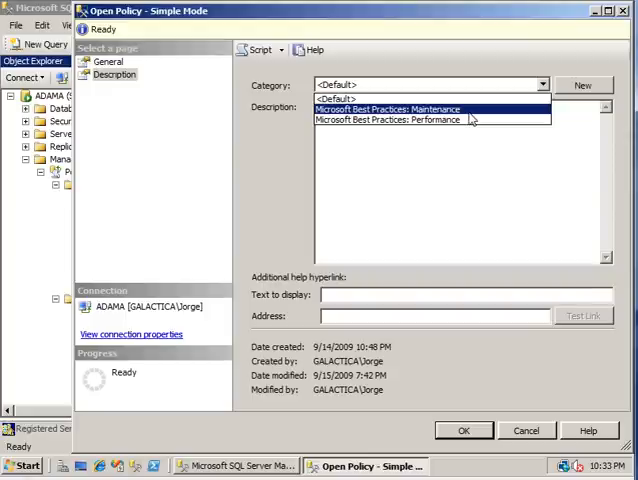
mouse_move(474, 112)
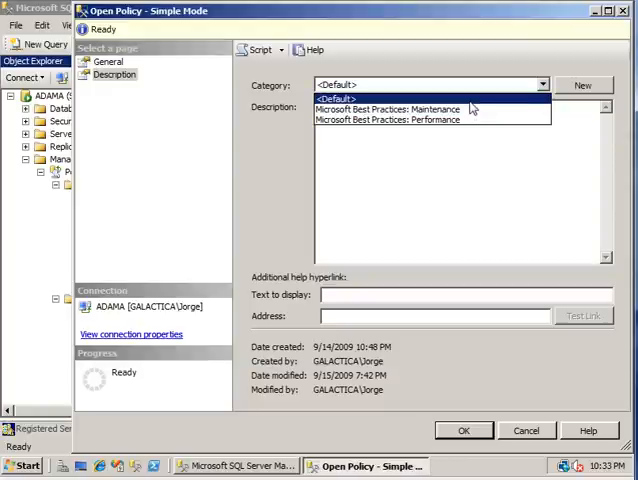
click(328, 96)
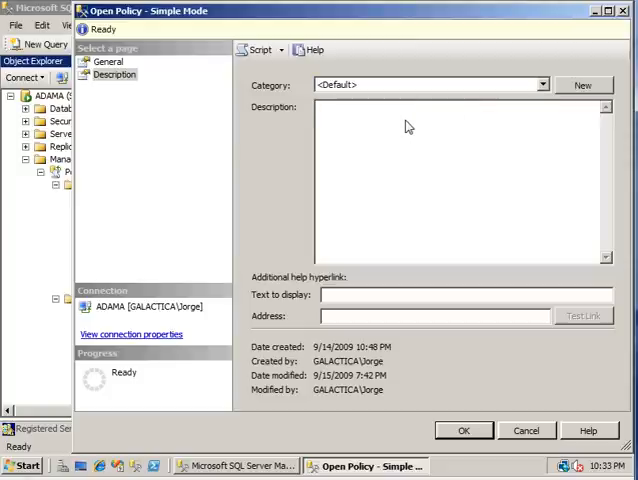
- Enter the description "Makes sure databases are in SIMPLE recover model"
text(Make)
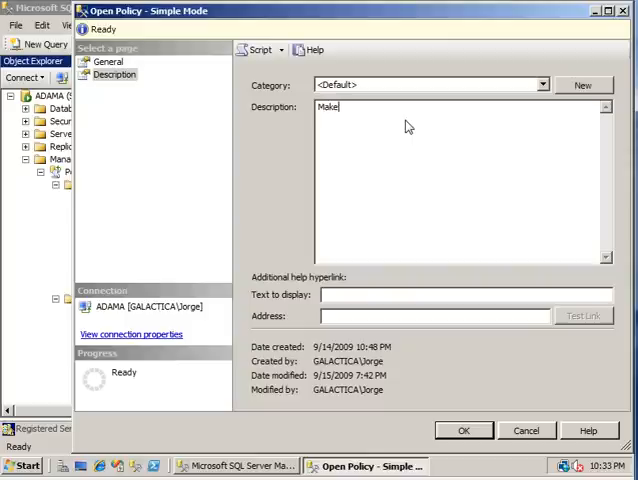
text(s sure databases)
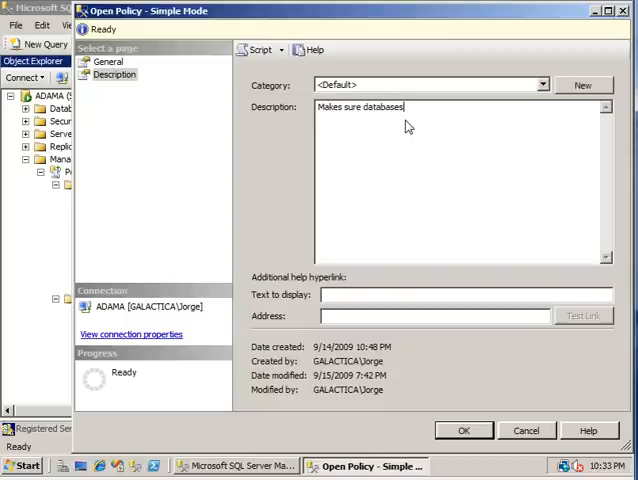
text(are in SIMP)
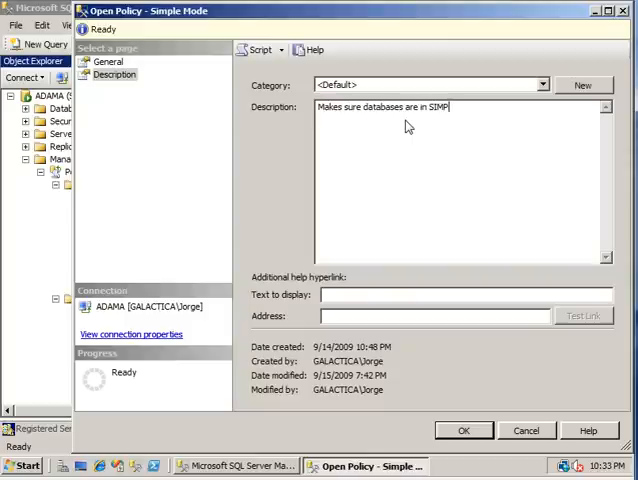
text(LE recover mod)
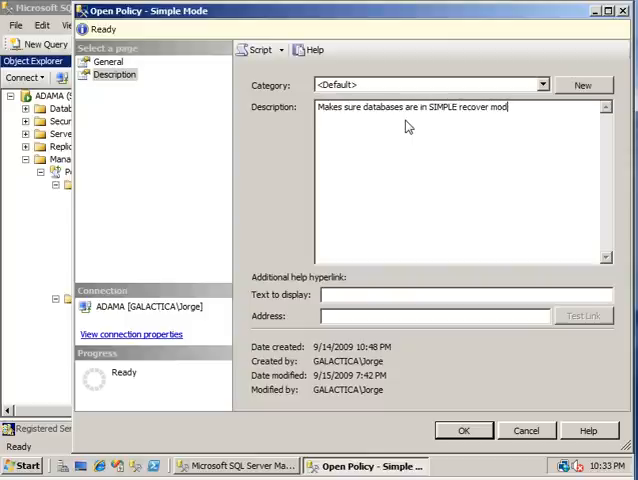
text(el)
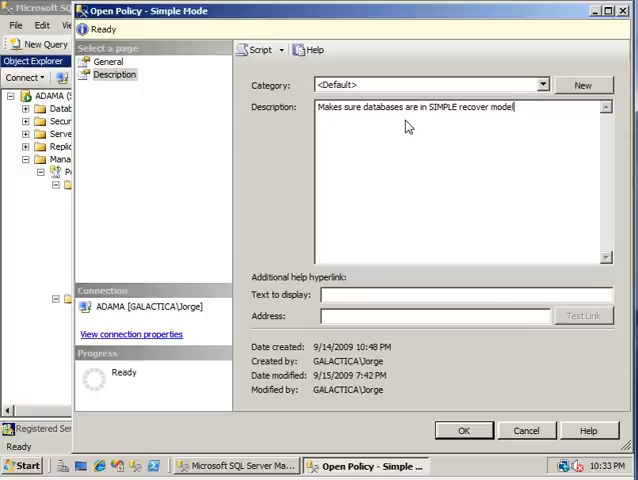
mouse_move(372, 296)
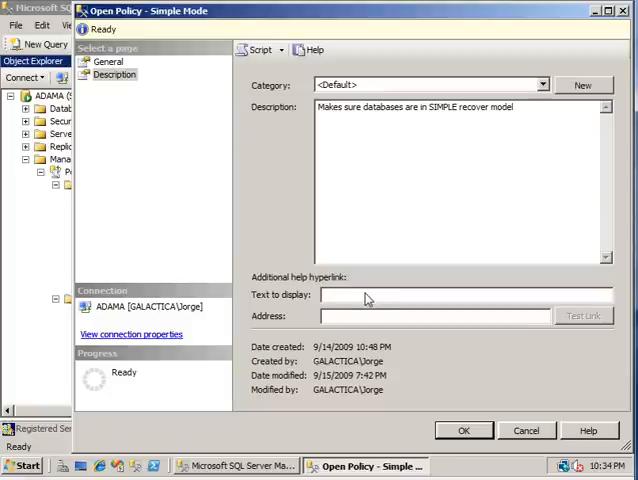
mouse_move(366, 322)
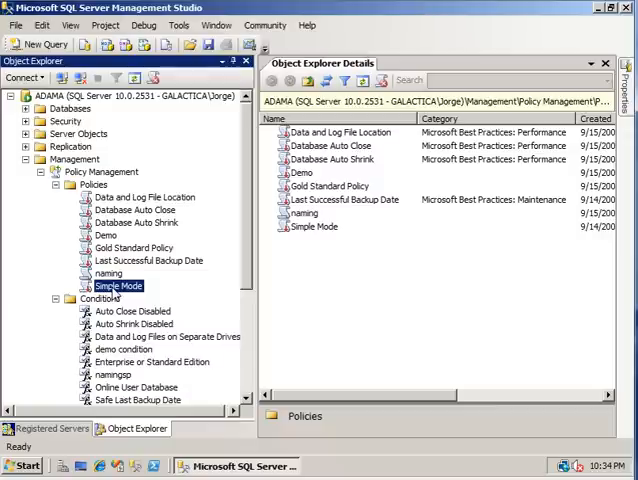
- Evaluate the Simple Mode policy against the server from its context menu
right_click(118, 286)
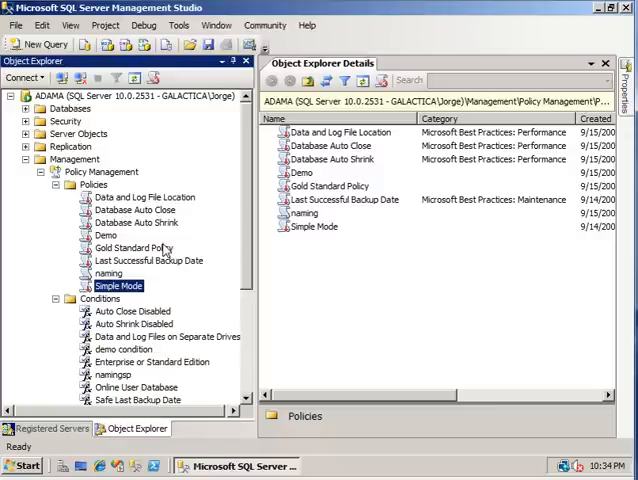
double_click(118, 286)
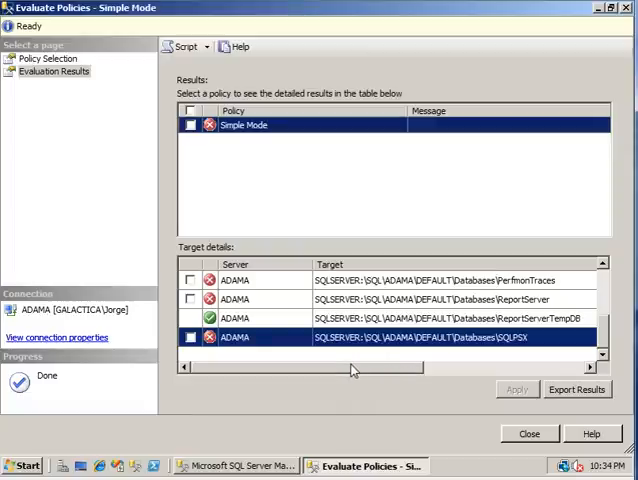
- Reveal the View link column for a failing target in the evaluation results
scroll(right, 3)
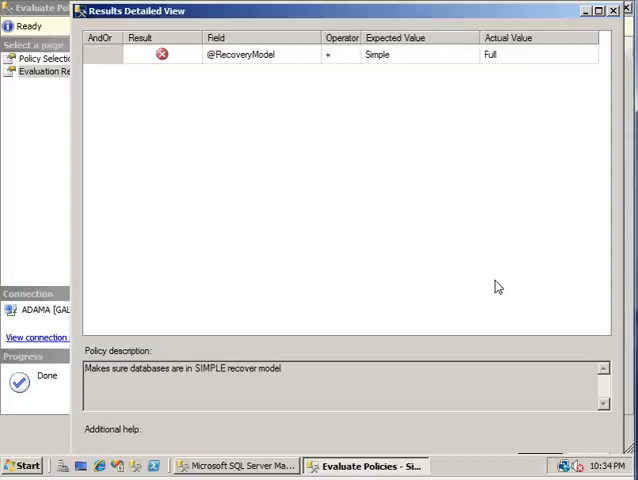
mouse_move(352, 188)
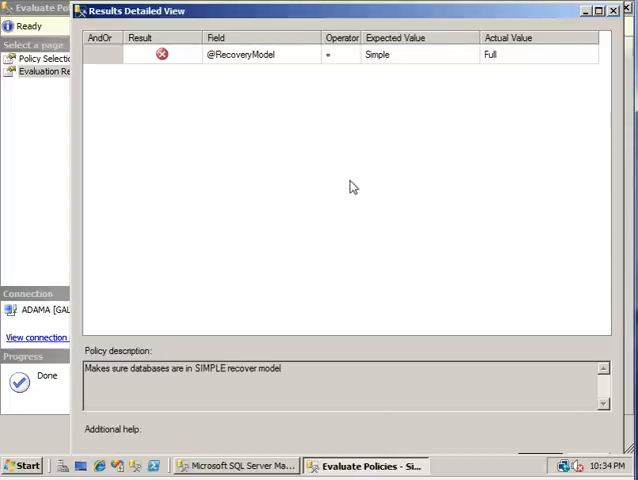
mouse_move(384, 72)
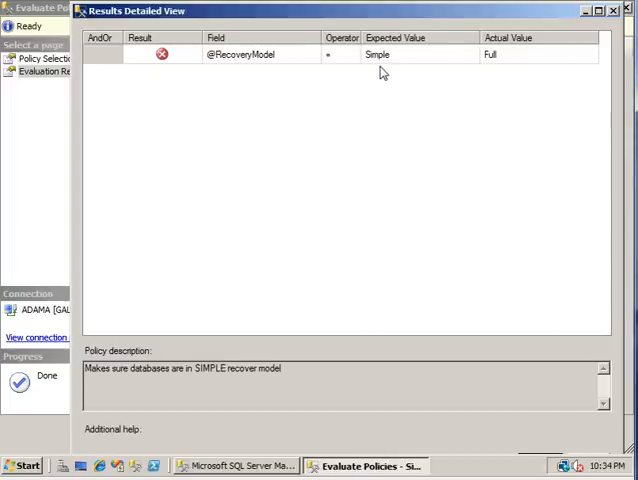
mouse_move(500, 76)
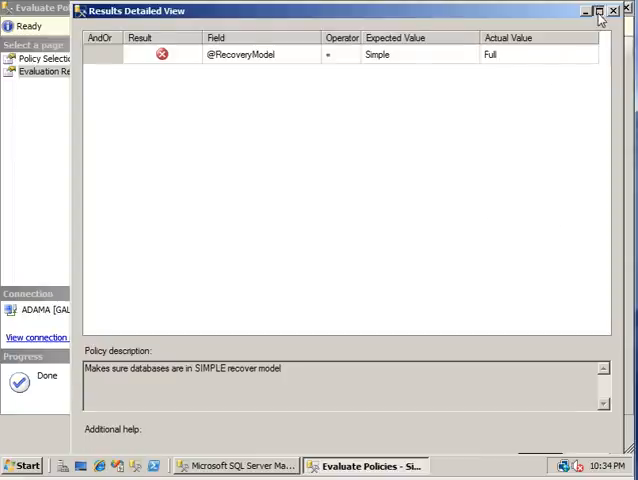
- Apply the policy to the checked PerfmonTraces target and confirm the warning so it shows compliant
click(612, 10)
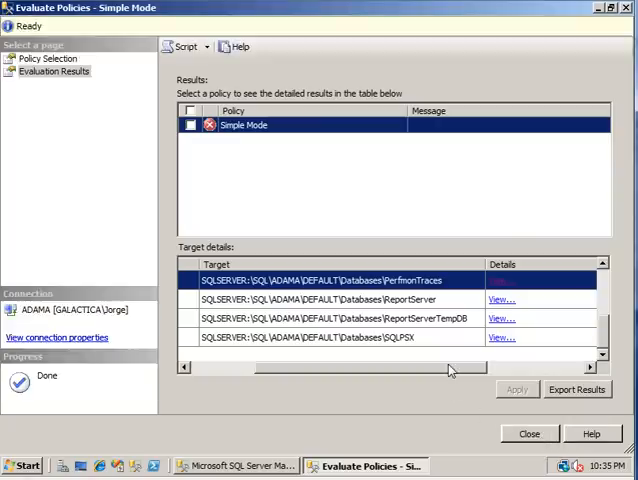
scroll(left, 3)
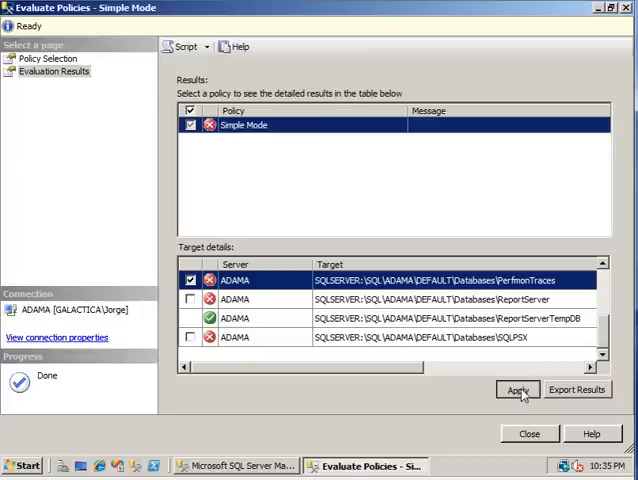
click(516, 388)
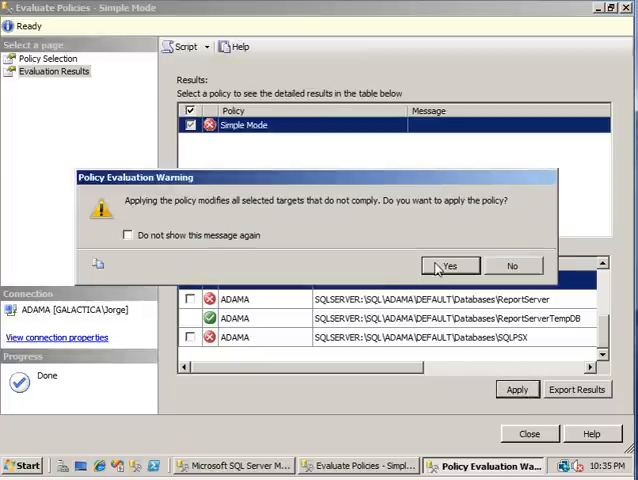
click(450, 264)
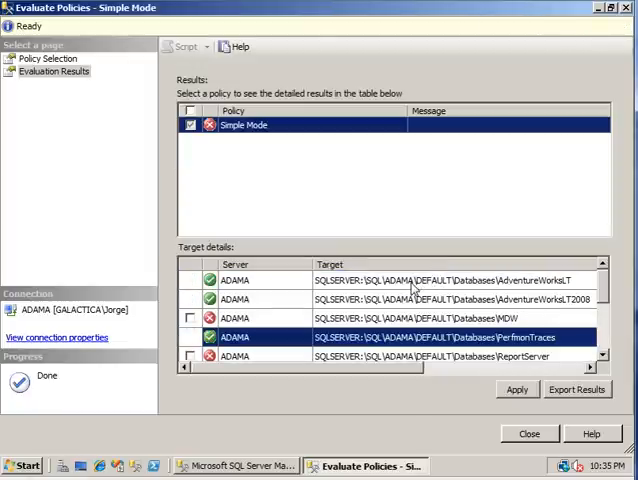
scroll(up, 3)
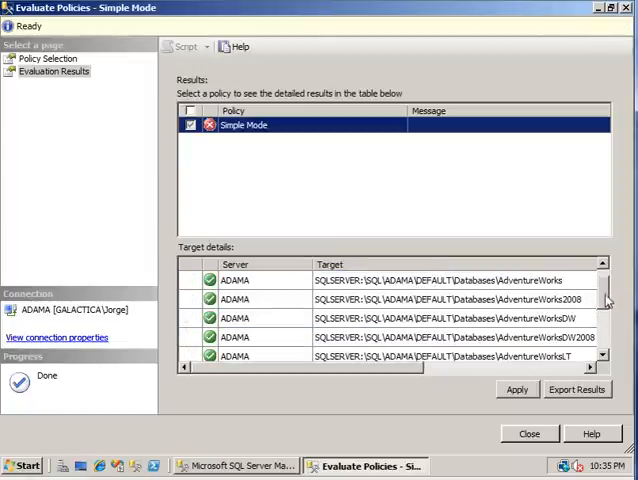
scroll(down, 3)
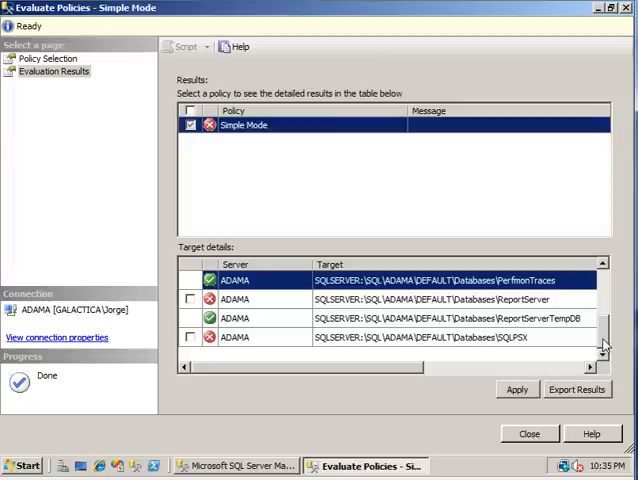
mouse_move(384, 376)
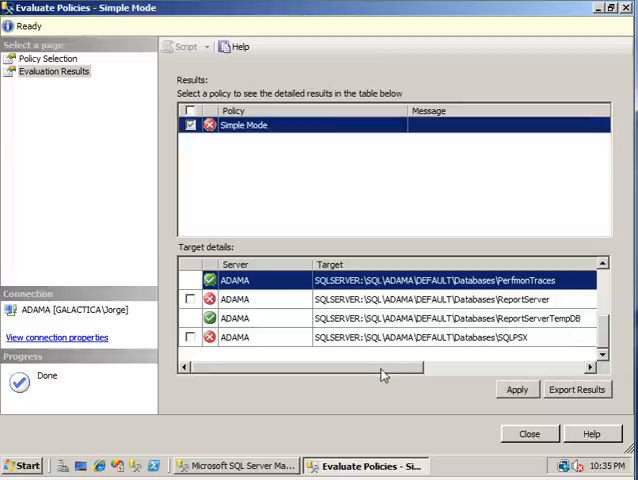